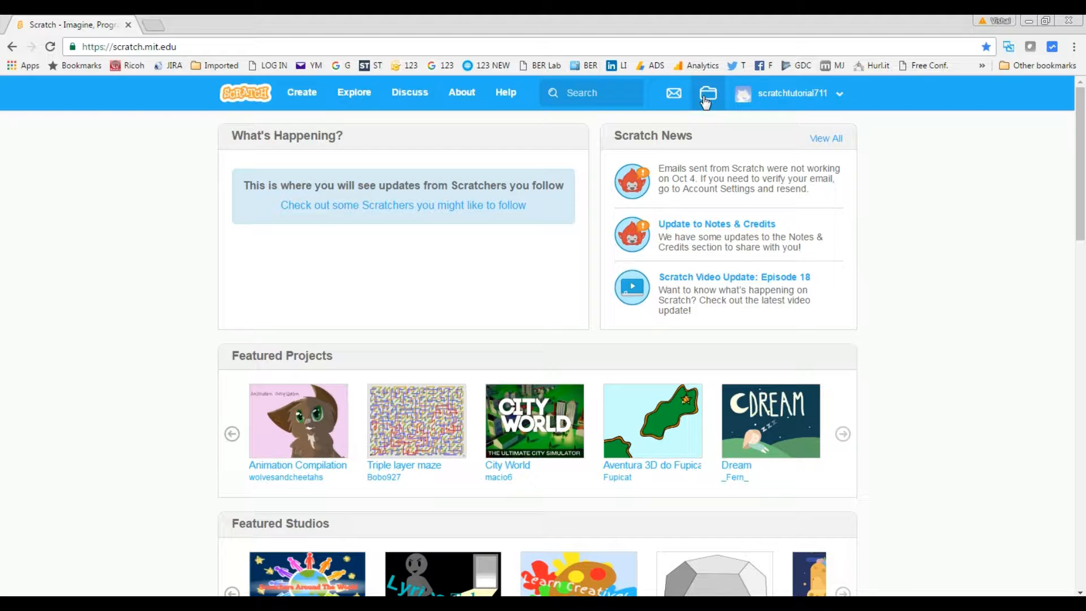
Go to My Stuff from the account menu, listing the three projects
click(789, 93)
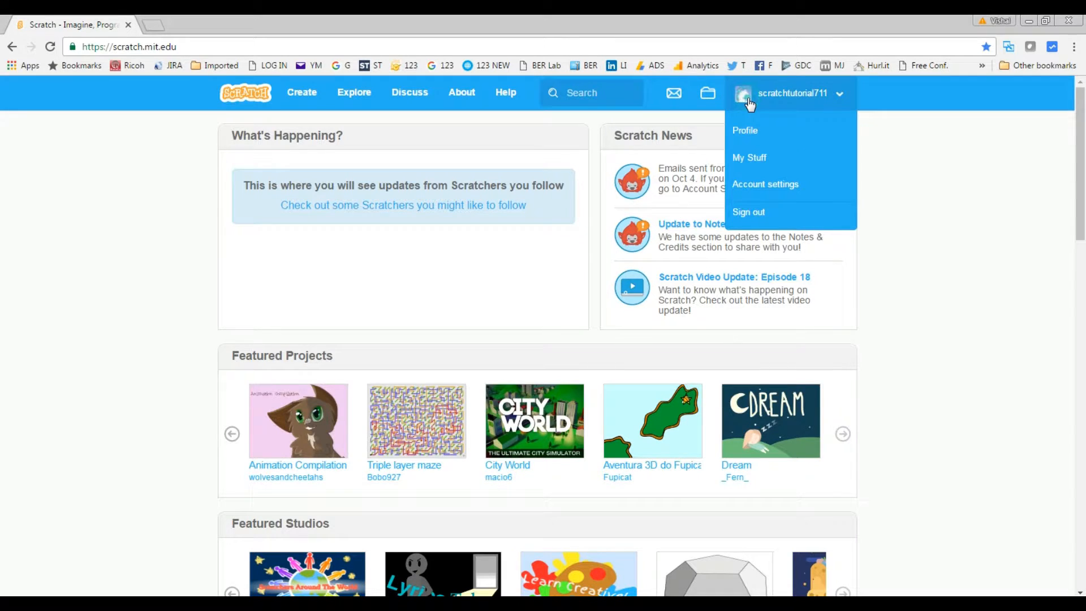
mouse_move(749, 158)
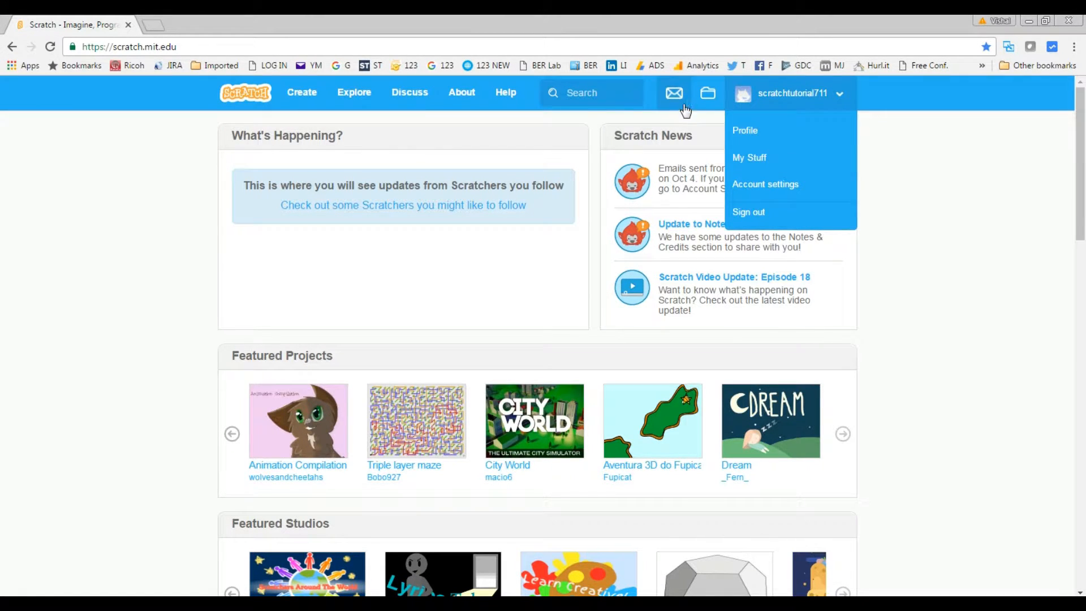
click(707, 93)
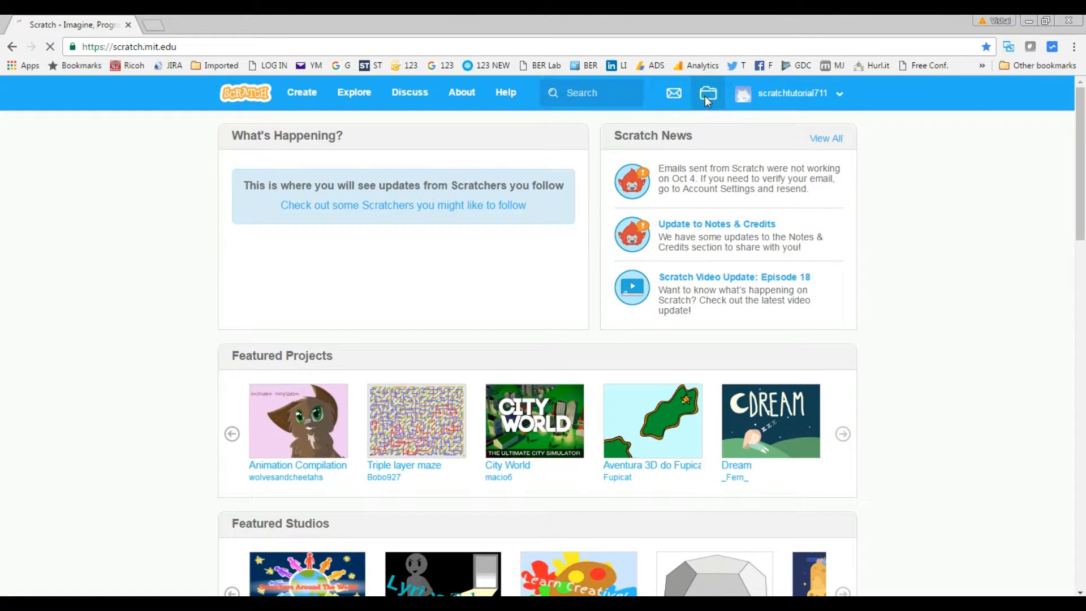
click(708, 93)
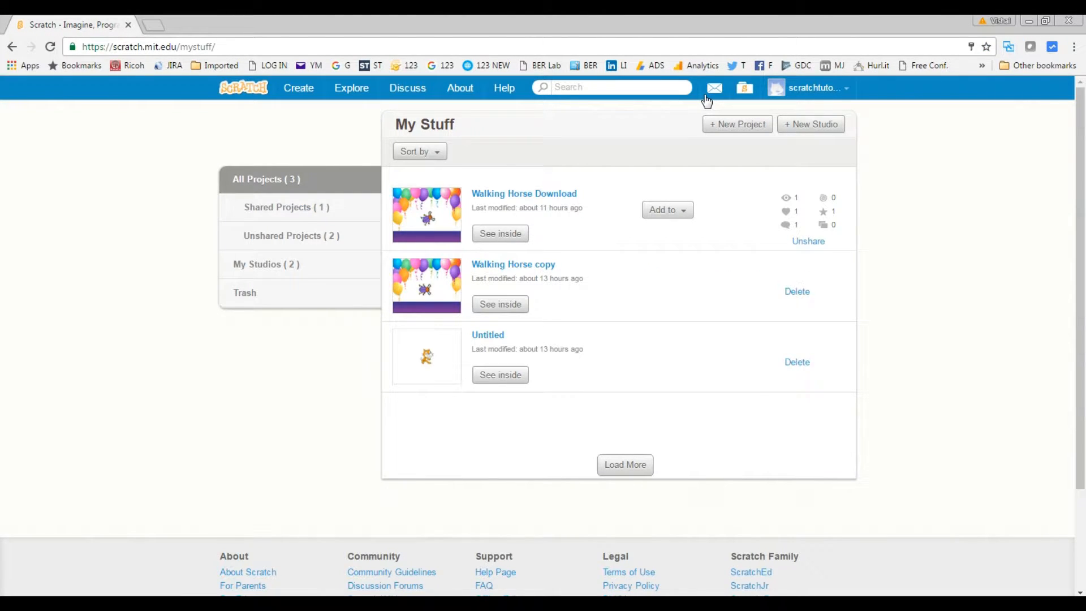
mouse_move(597, 199)
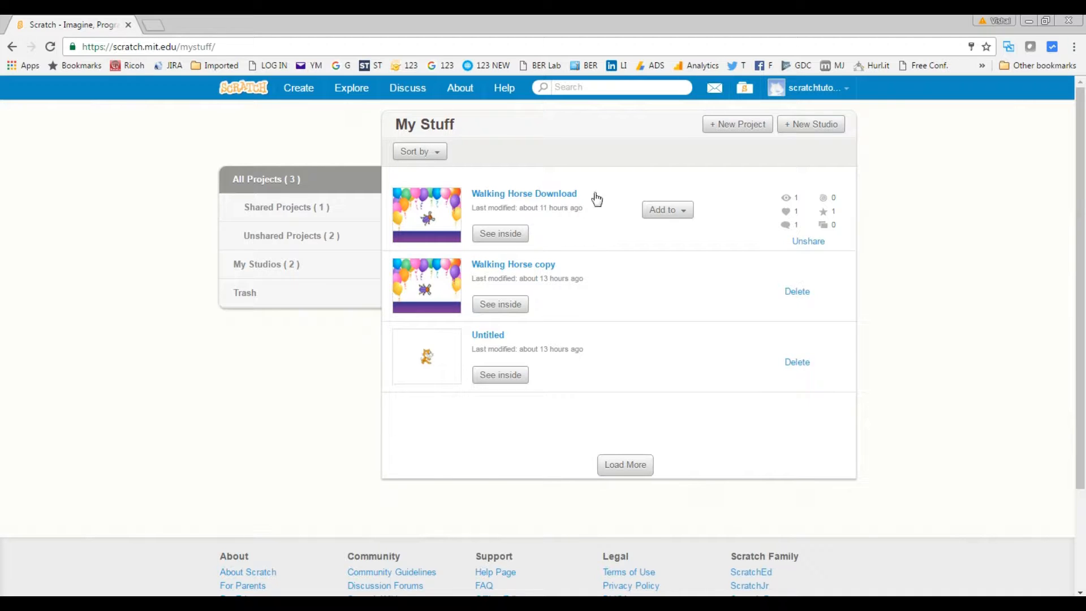
mouse_move(570, 221)
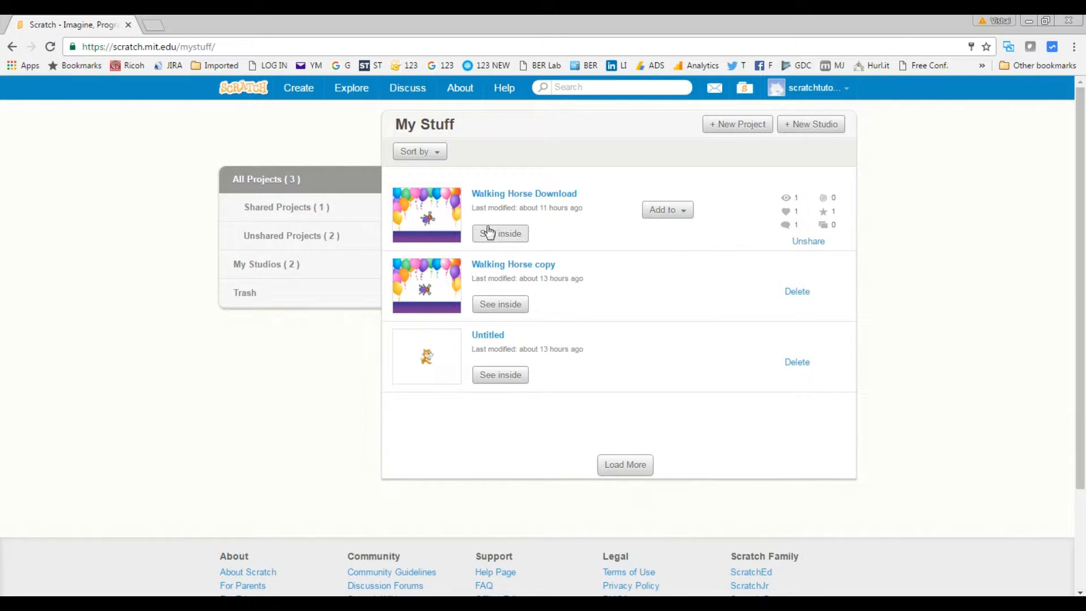
mouse_move(487, 240)
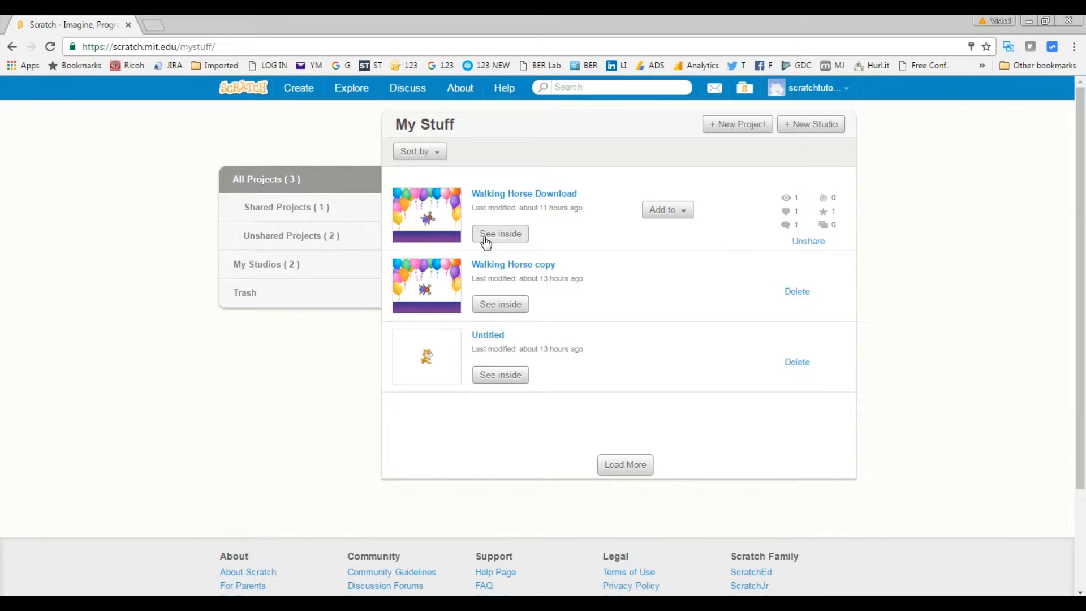
mouse_move(500, 242)
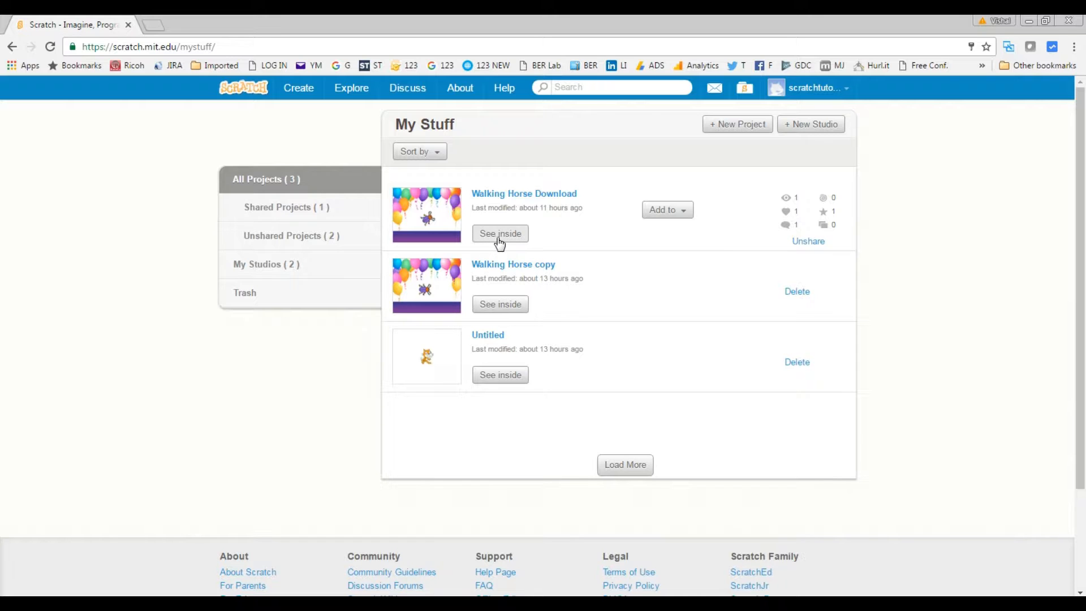
Open Walking Horse Download and see inside to load its beetle sprite and green-flag script
click(500, 233)
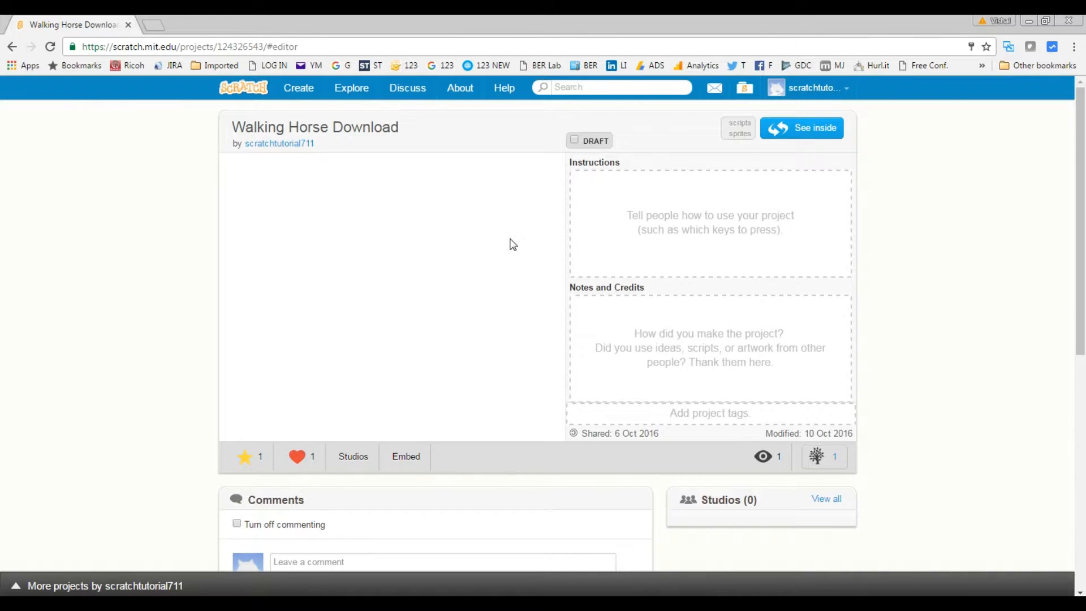
click(801, 127)
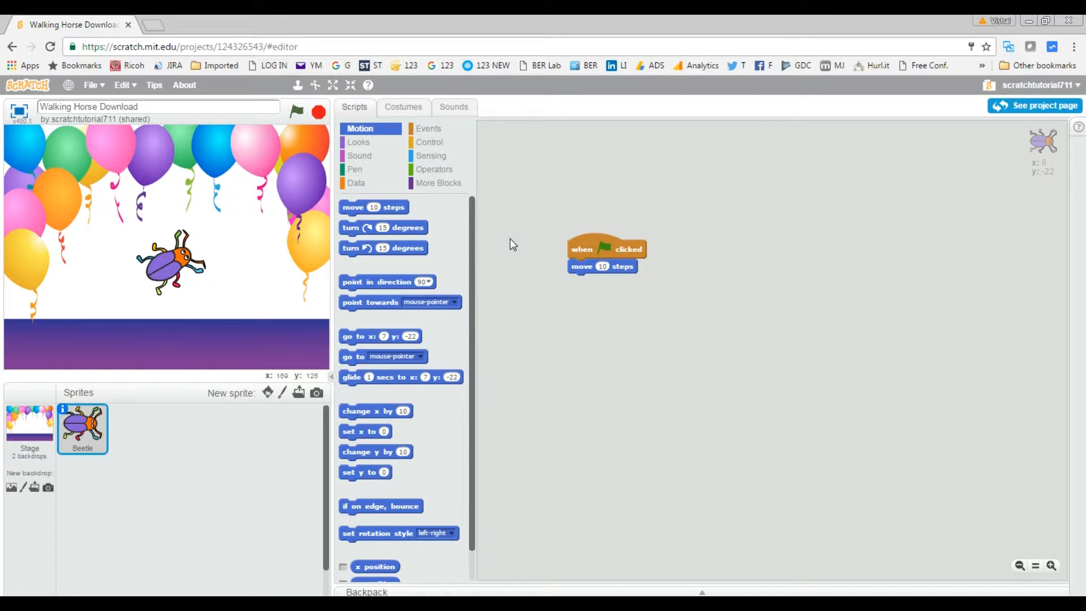
mouse_move(83, 128)
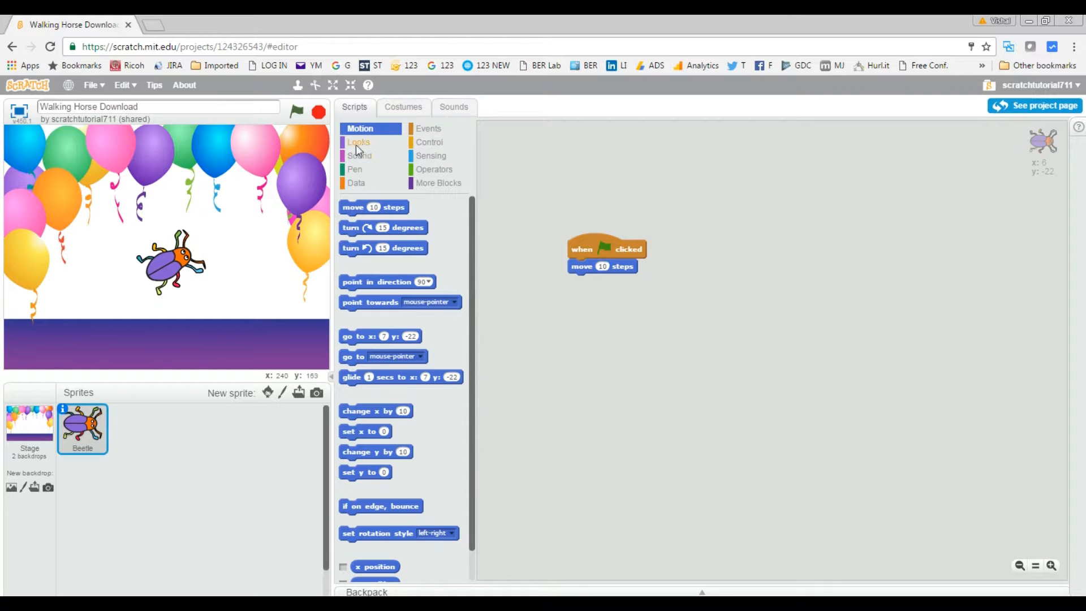
mouse_move(444, 114)
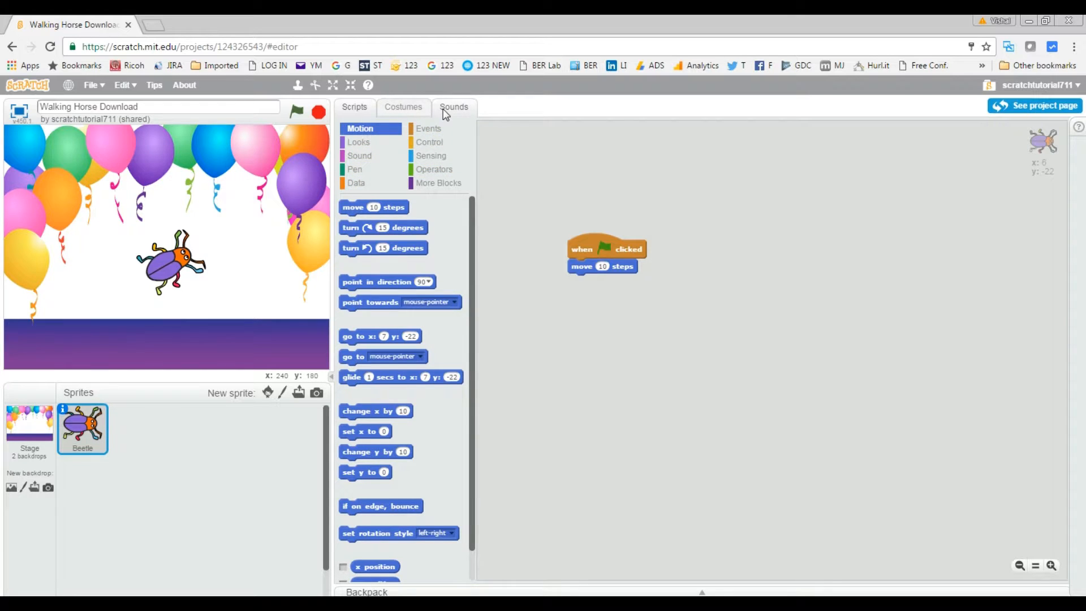
mouse_move(217, 350)
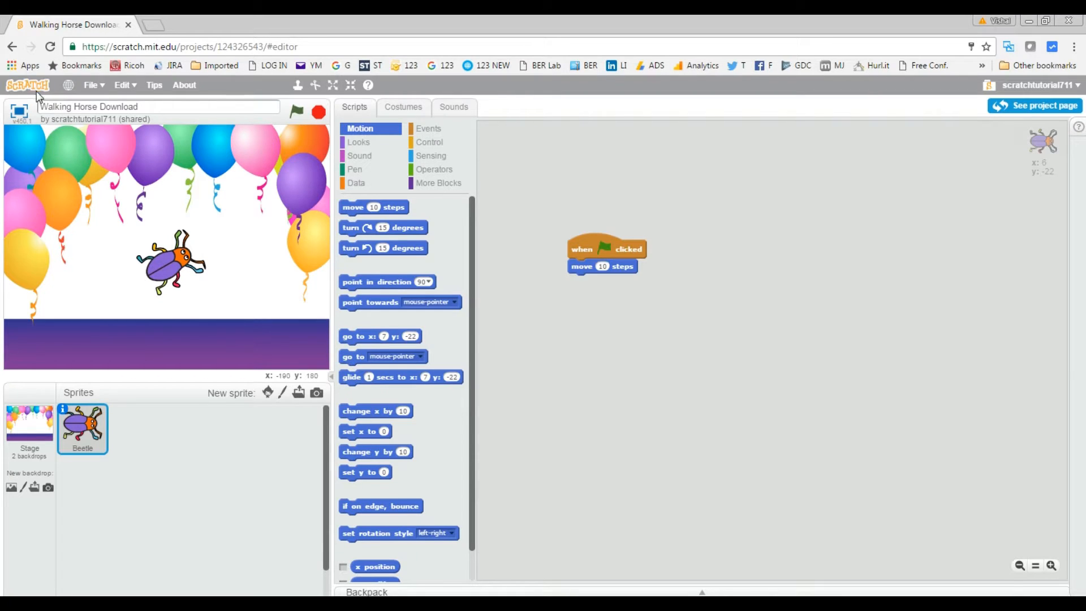
mouse_move(4, 103)
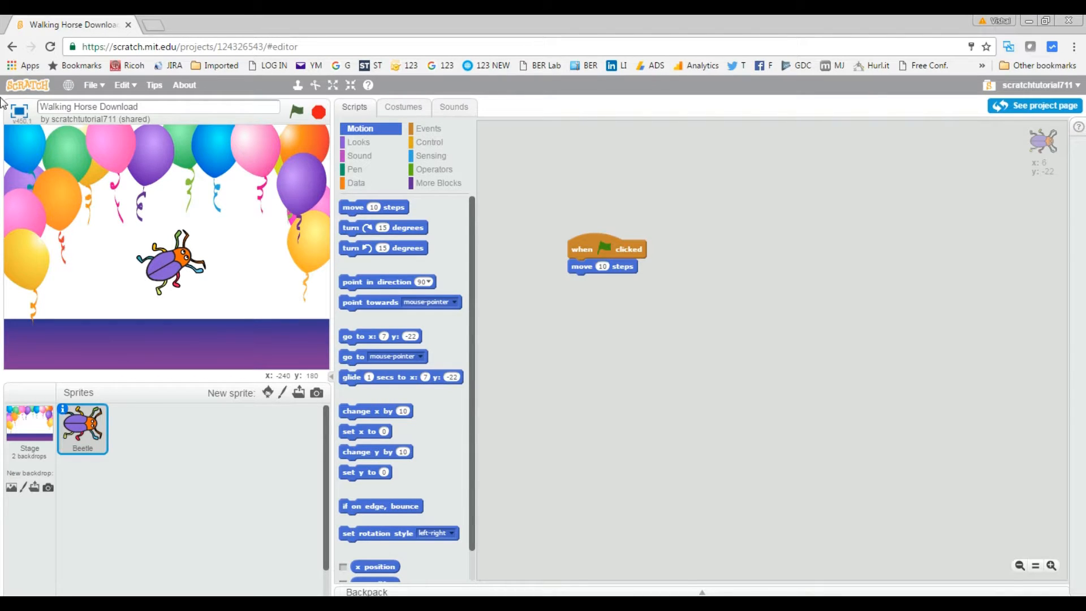
click(91, 85)
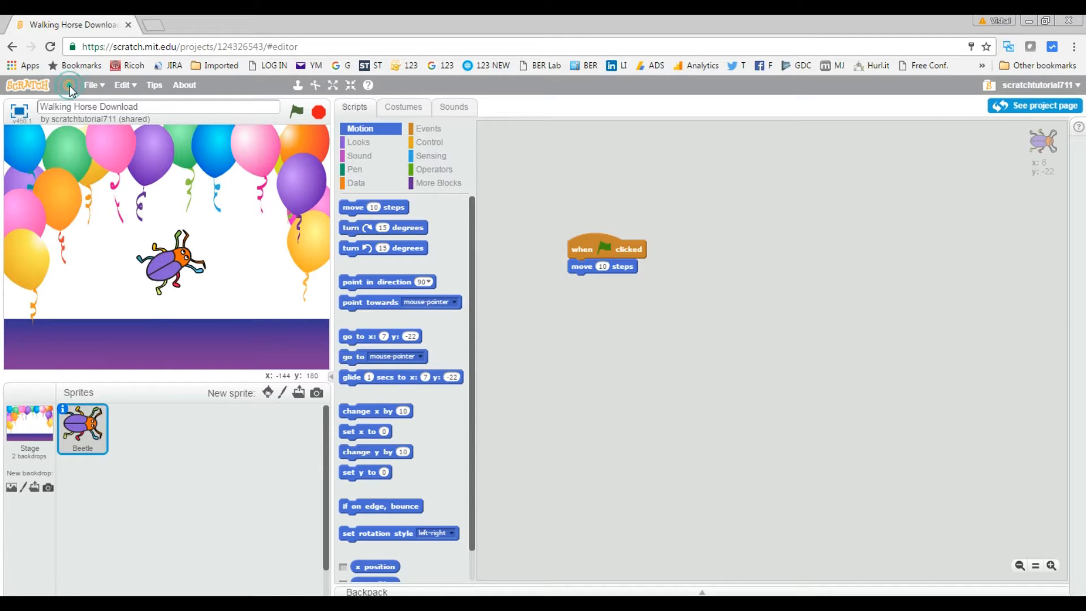
Browse the interface language list from the globe icon, leaving English selected
click(69, 85)
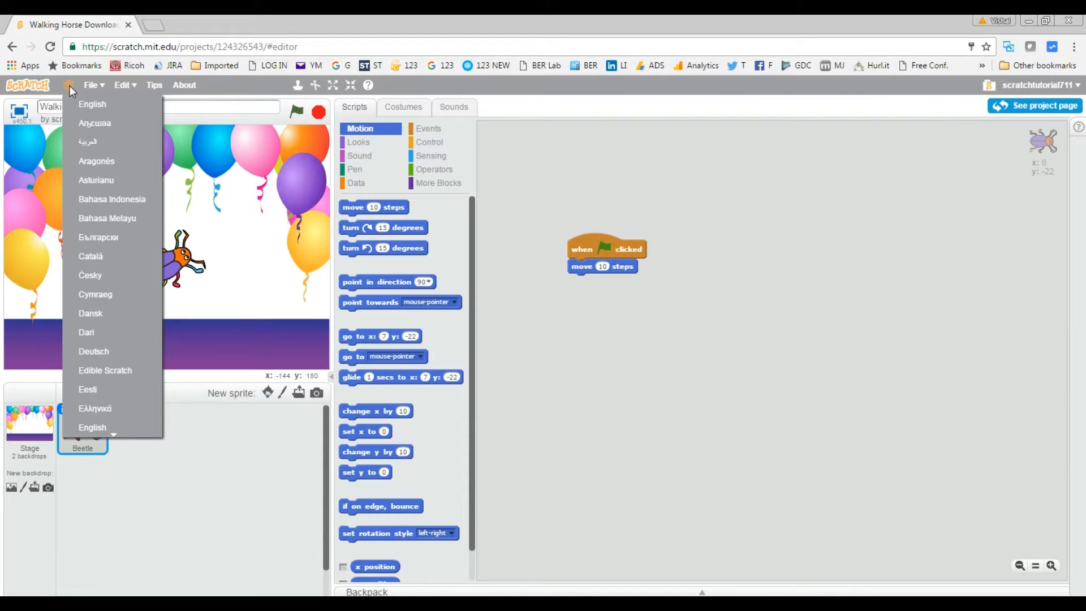
mouse_move(99, 147)
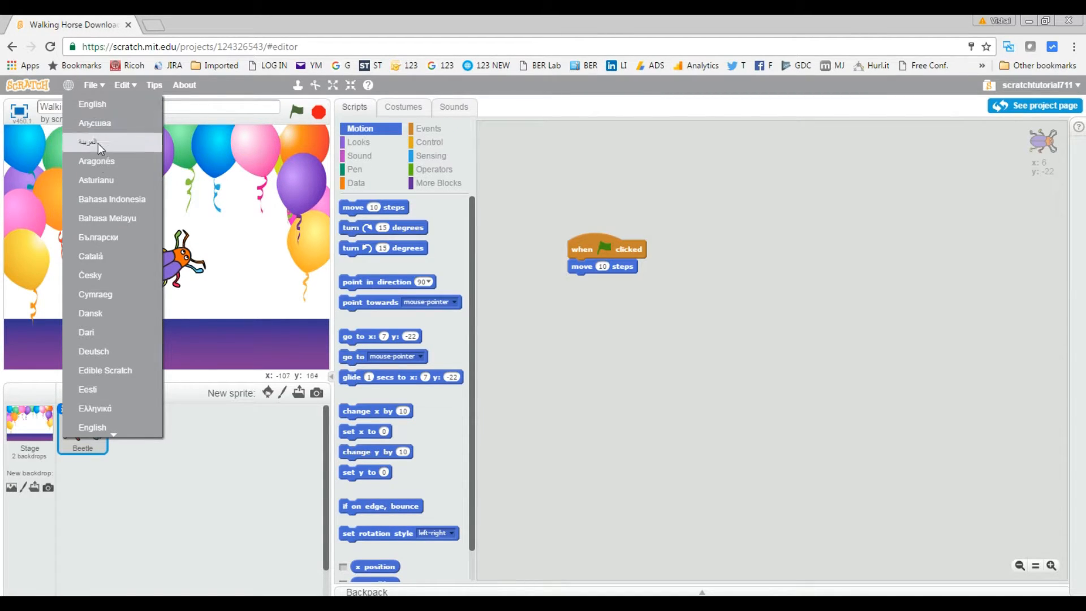
mouse_move(91, 255)
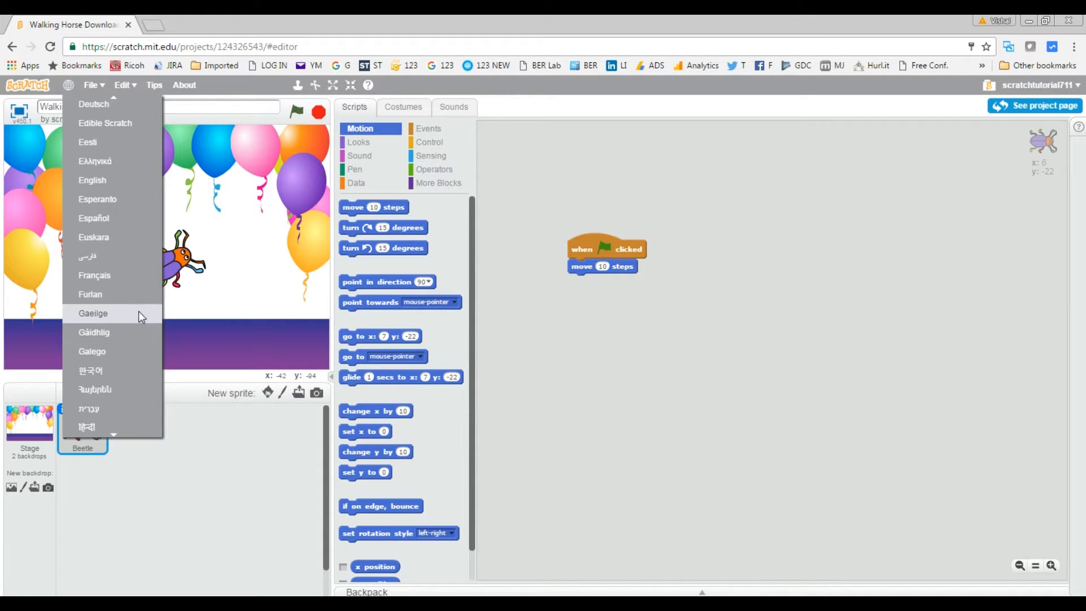
scroll(down, 3)
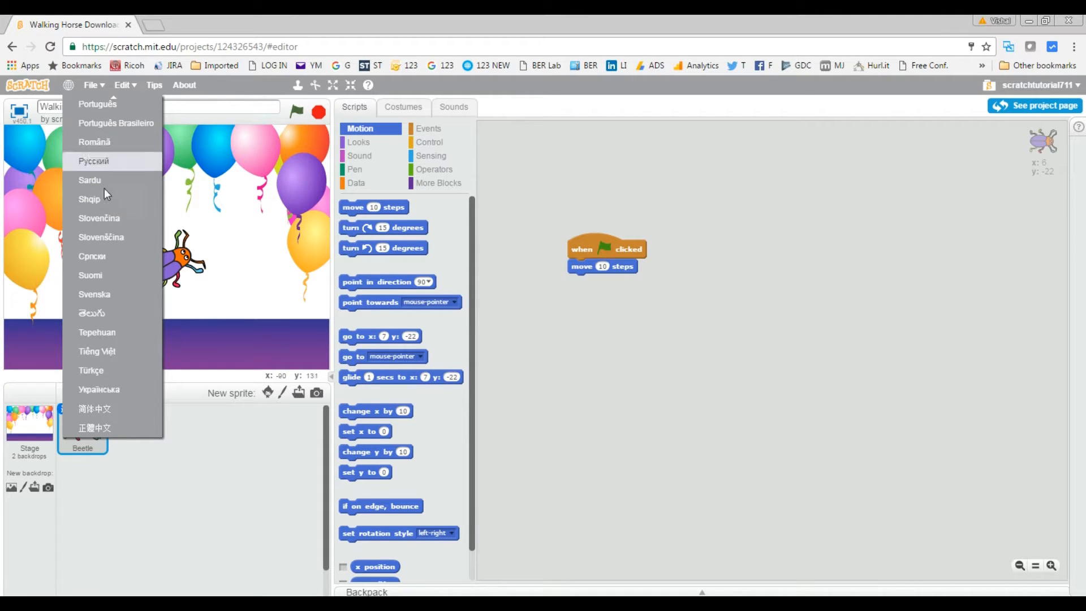
mouse_move(95, 427)
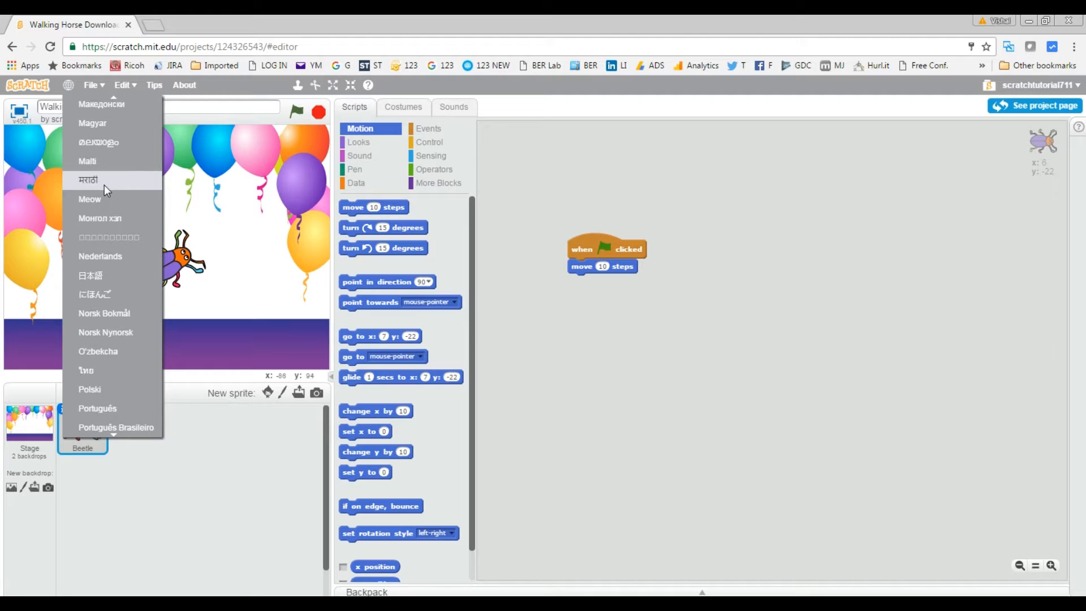
click(89, 180)
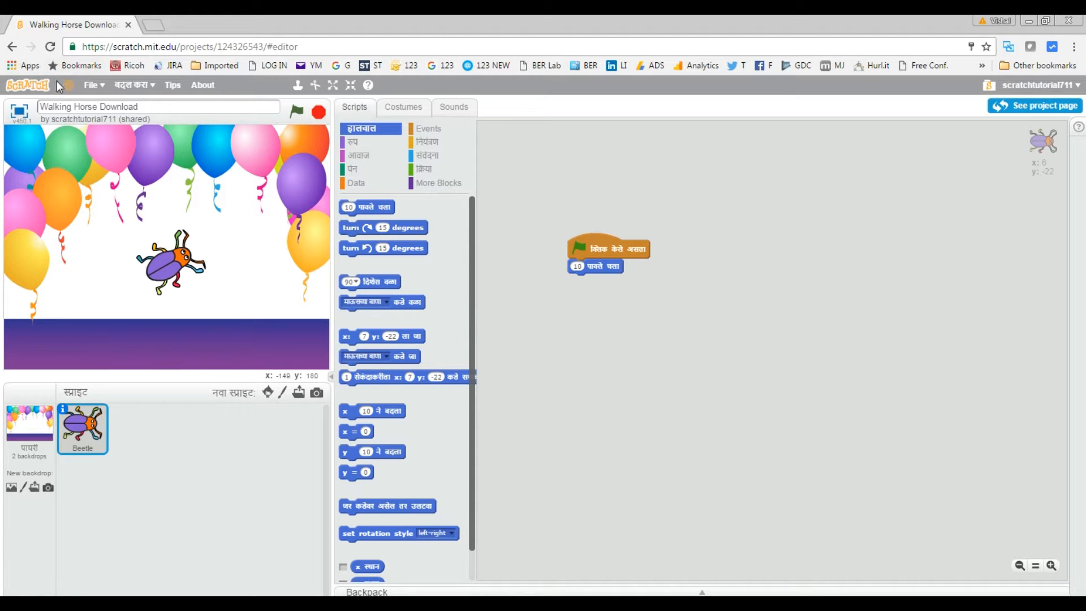
click(67, 85)
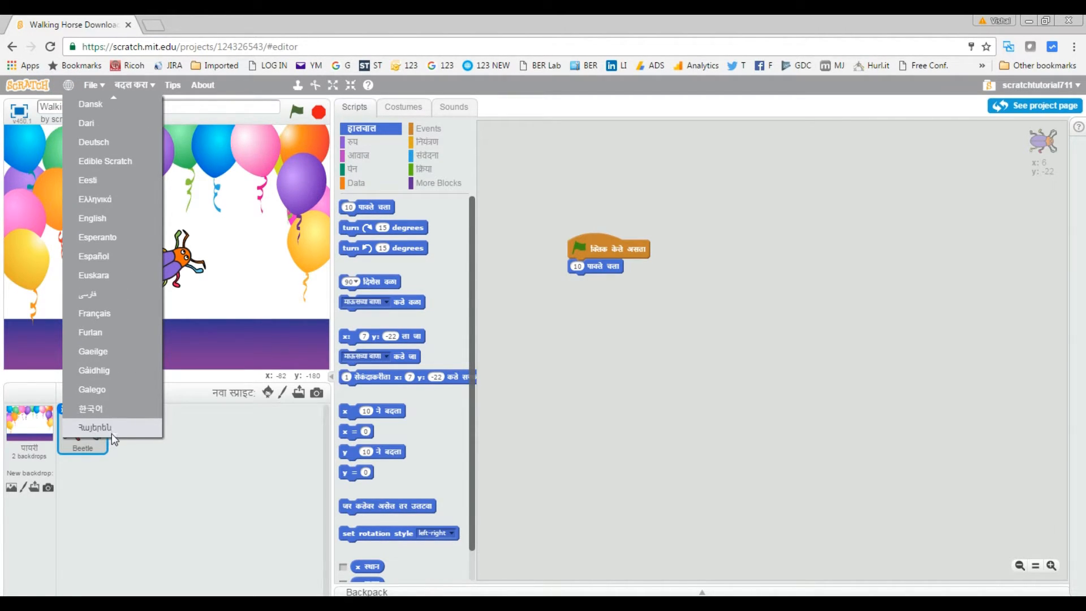
click(94, 427)
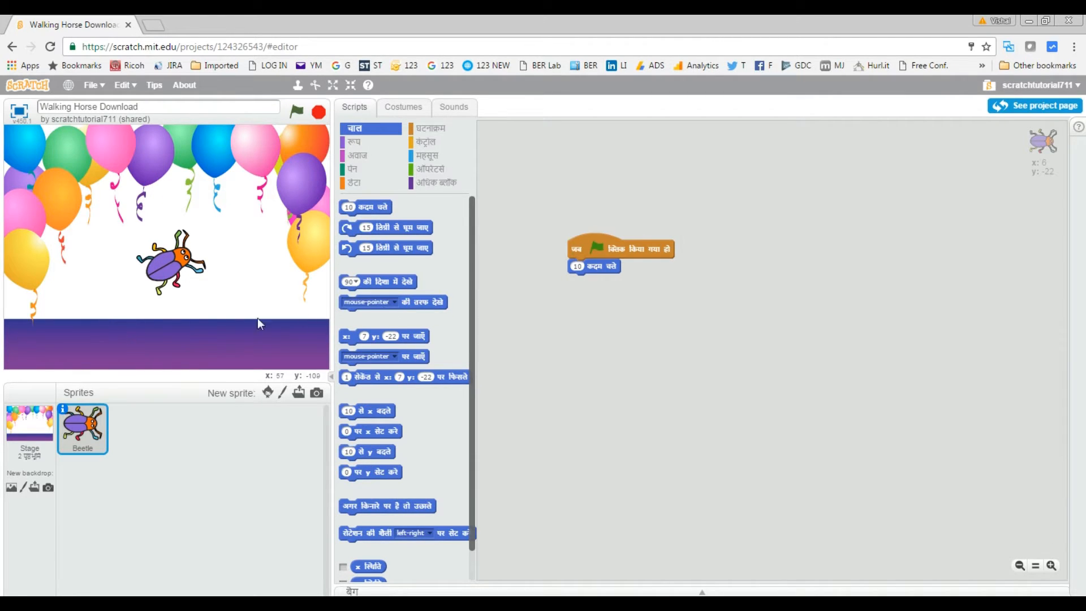
drag(365, 206, 615, 312)
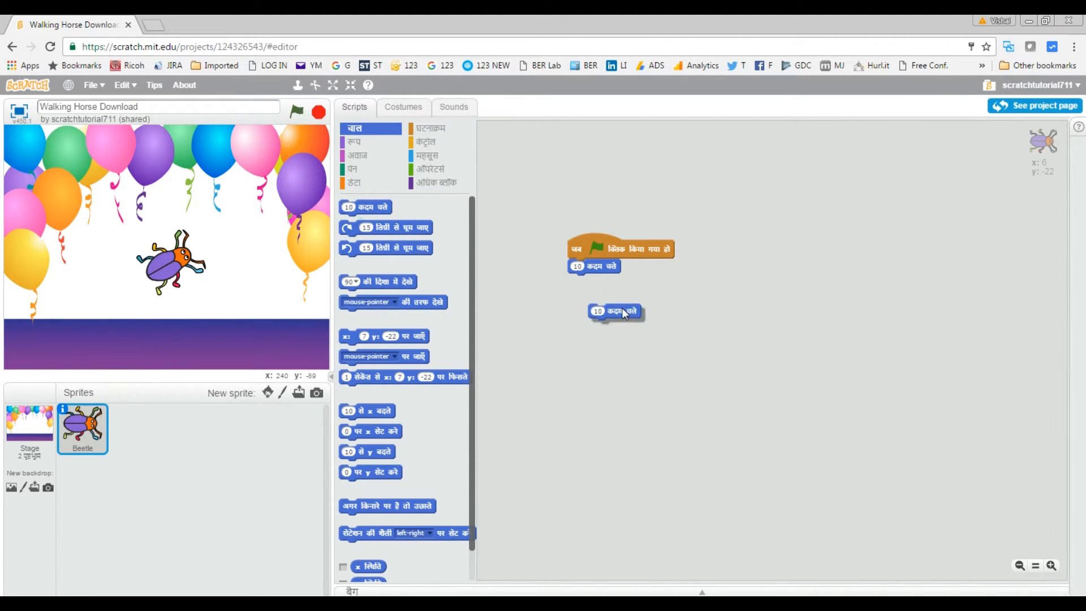
drag(615, 312, 594, 281)
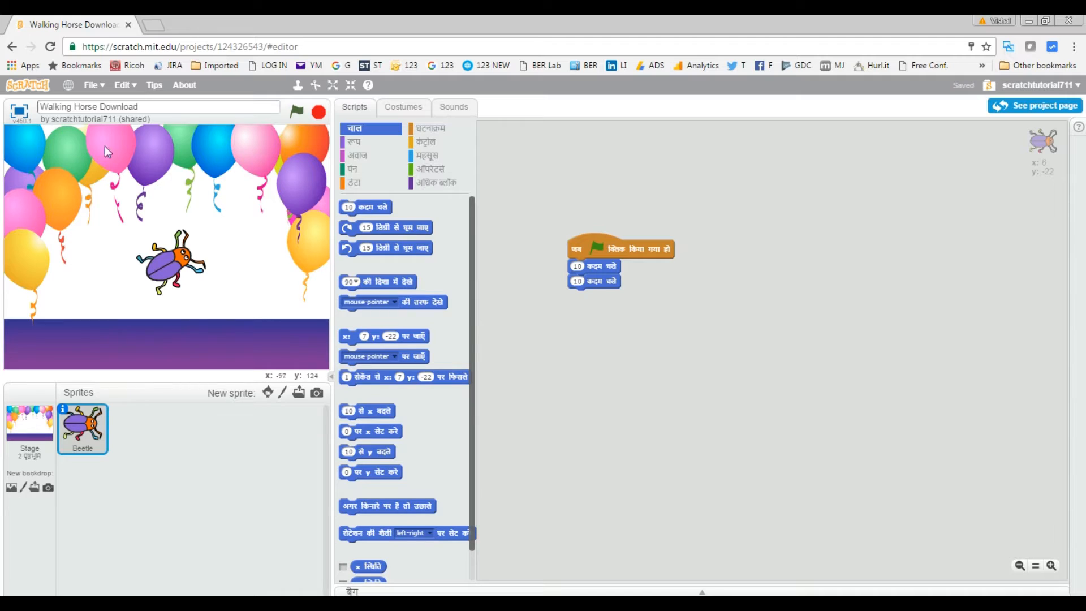
mouse_move(346, 104)
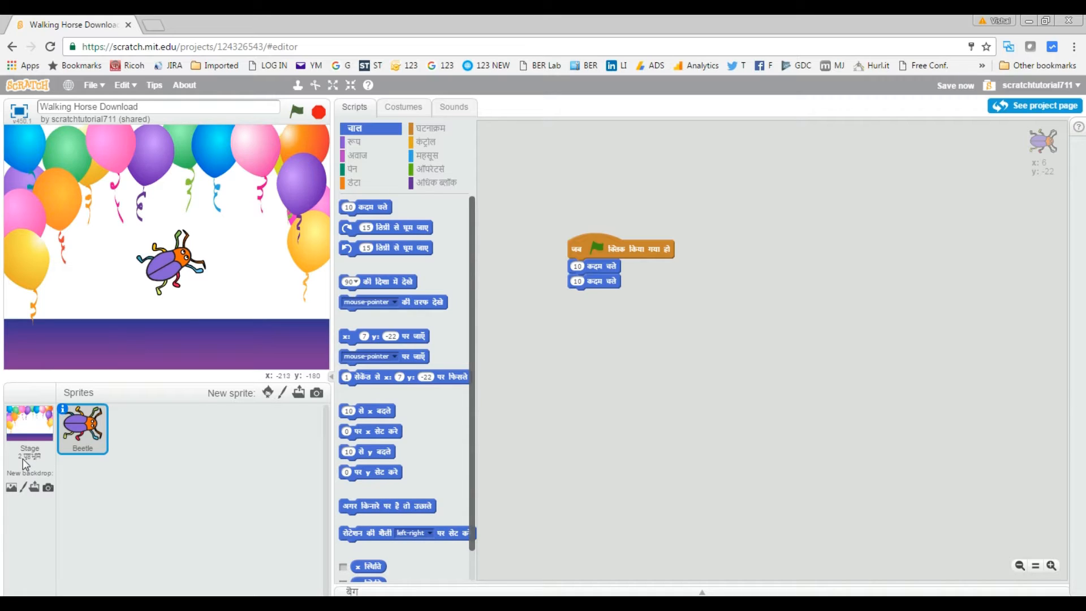
mouse_move(268, 392)
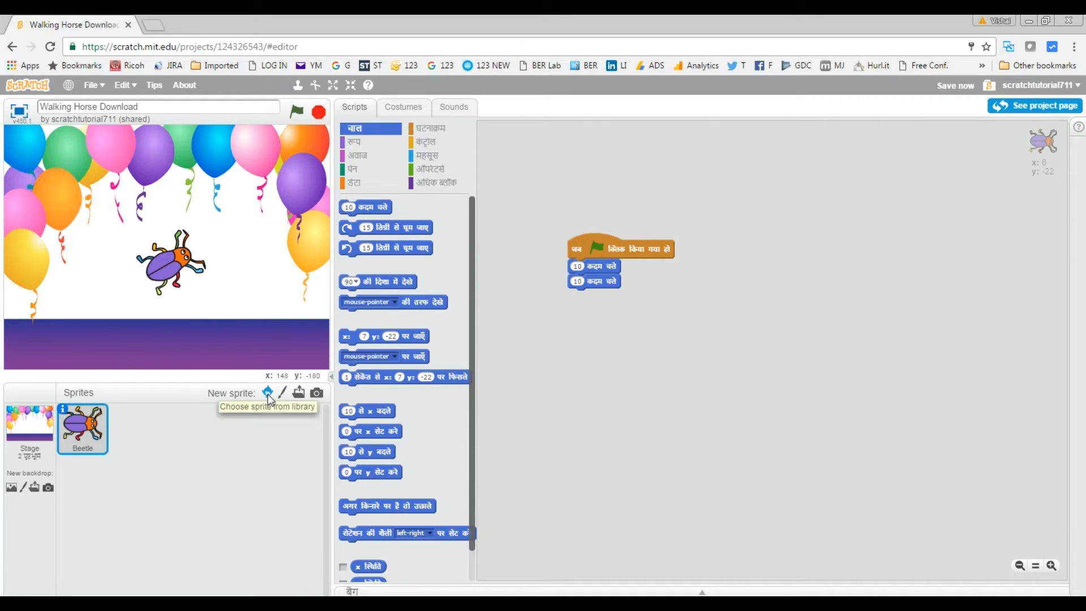
click(267, 392)
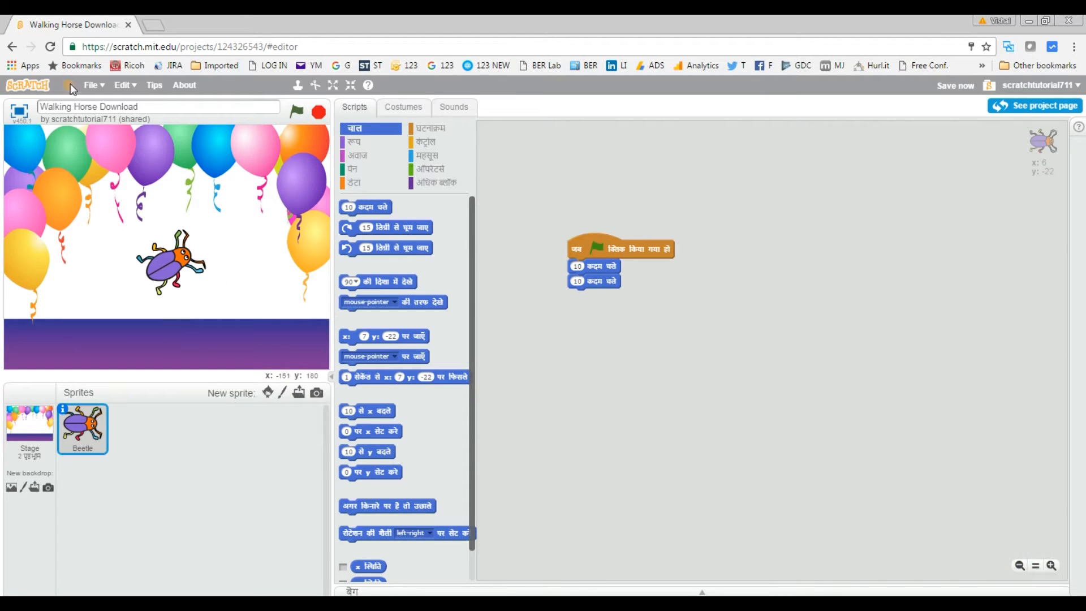
Choose Español from the language list so the move blocks appear in Spanish
click(68, 85)
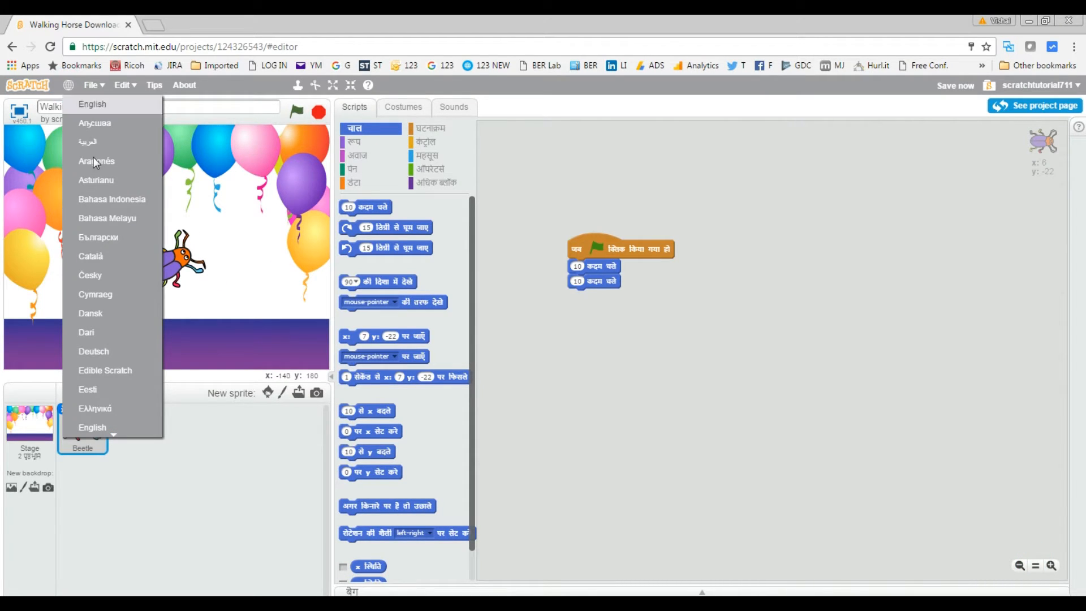
mouse_move(132, 396)
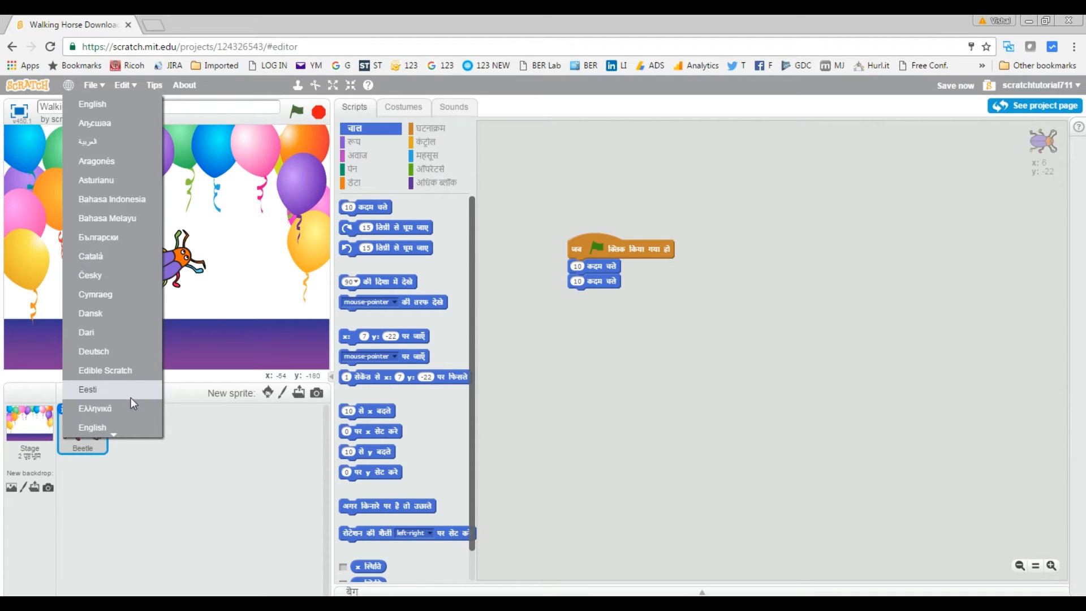
scroll(down, 3)
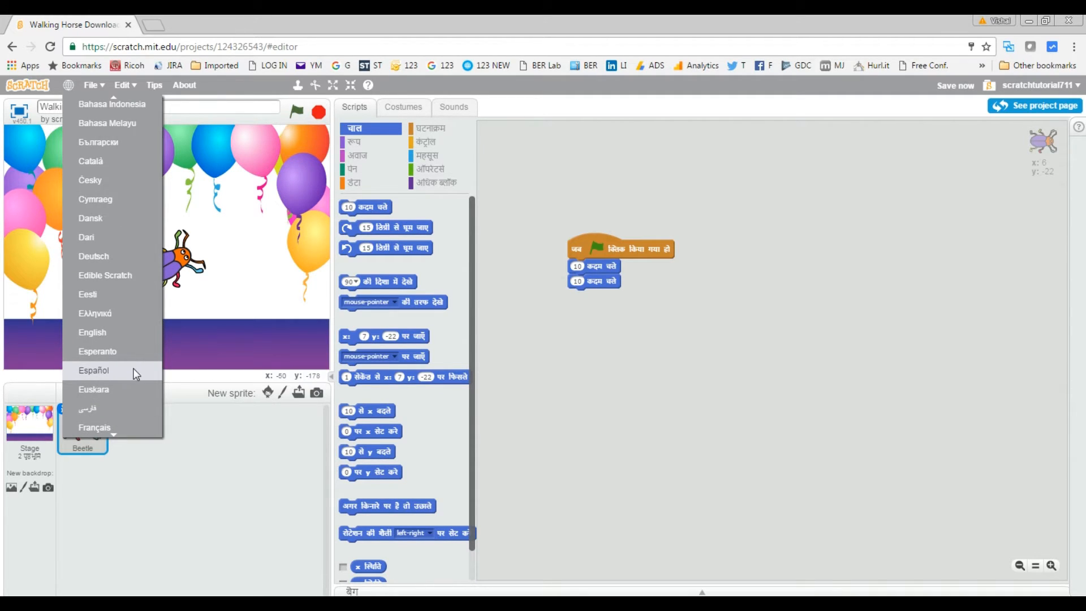
click(93, 370)
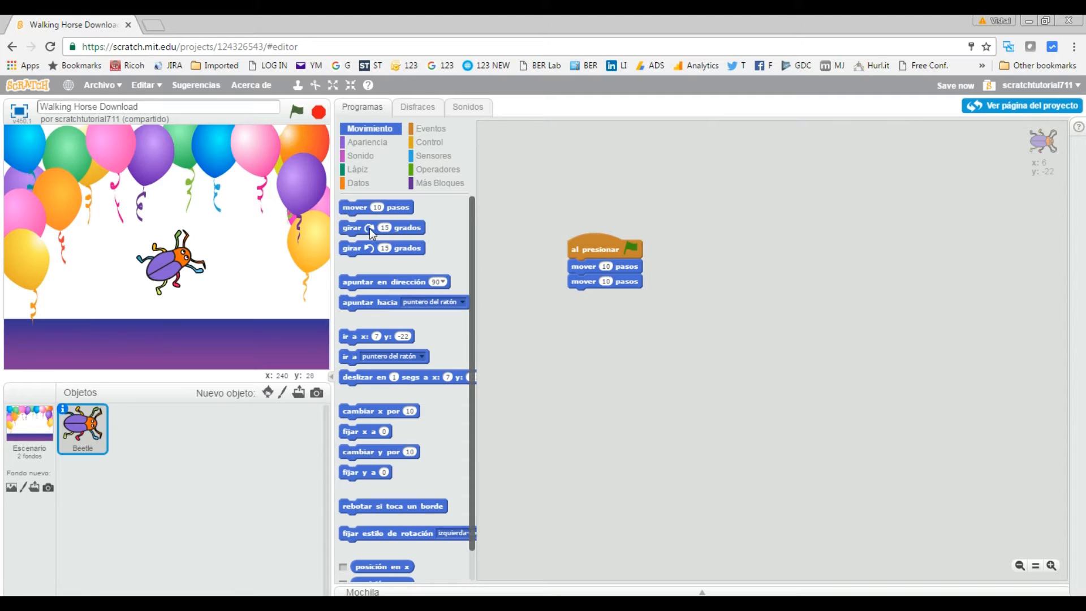
mouse_move(82, 90)
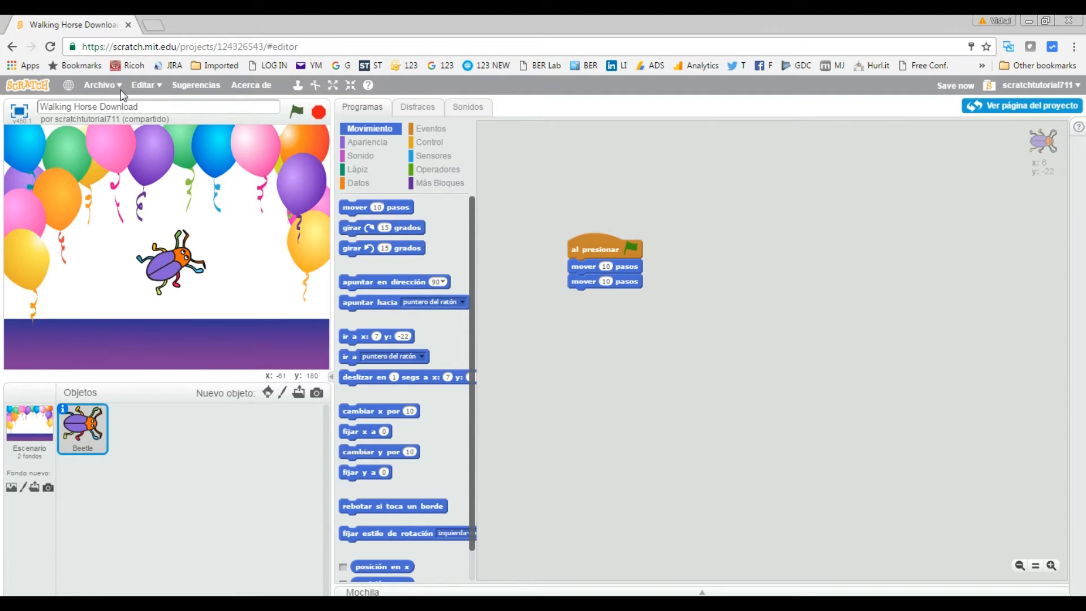
mouse_move(251, 85)
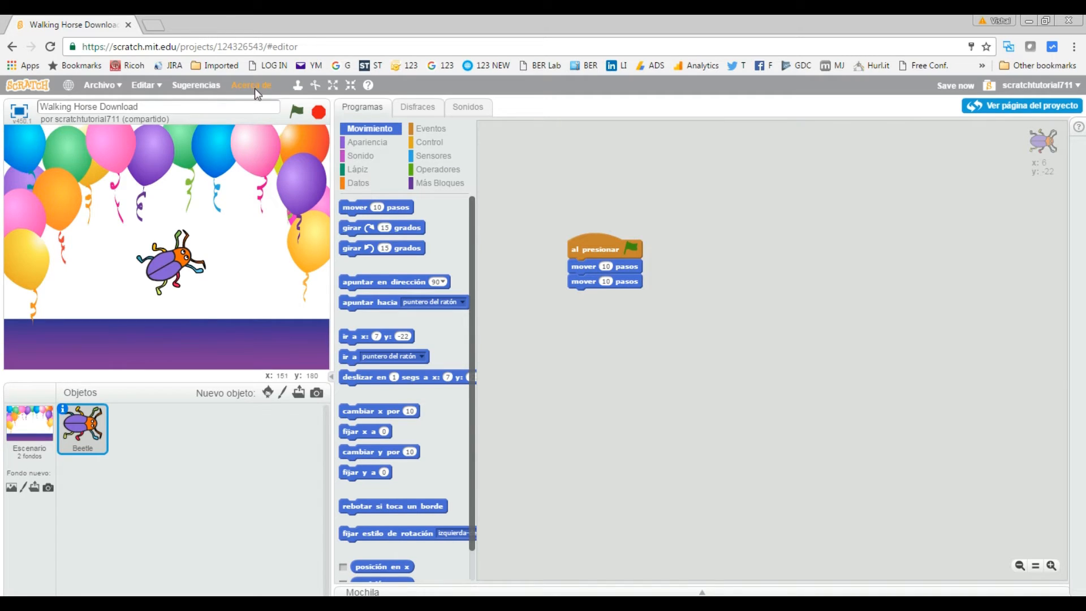
Show the Editar menu with its undelete, small stage and turbo mode options
click(144, 85)
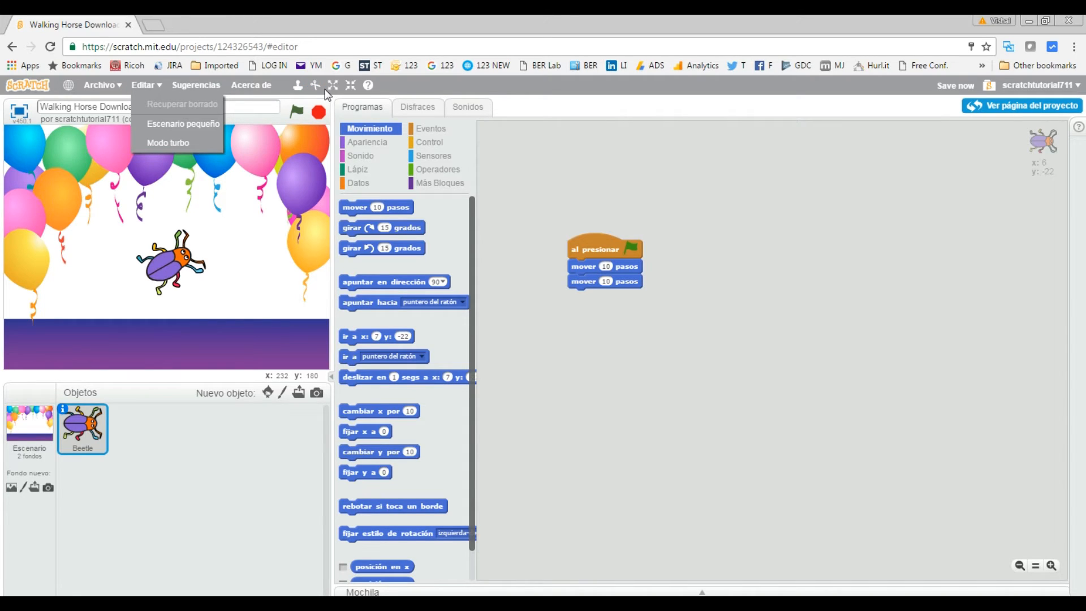
mouse_move(297, 85)
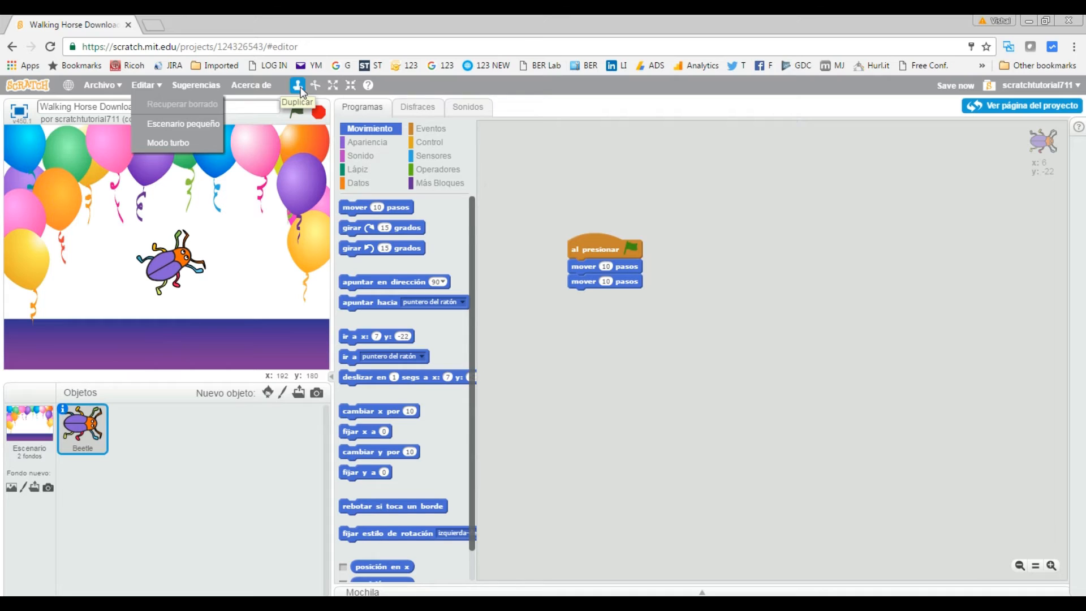
mouse_move(316, 102)
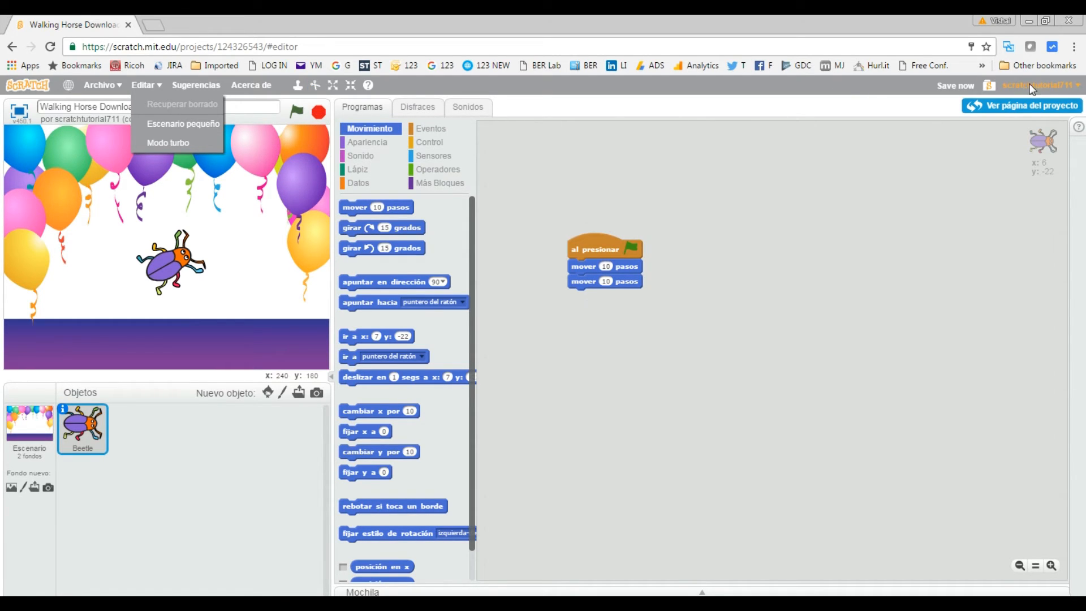
Return to Mis Cosas from the account menu, listing the three projects
click(1039, 85)
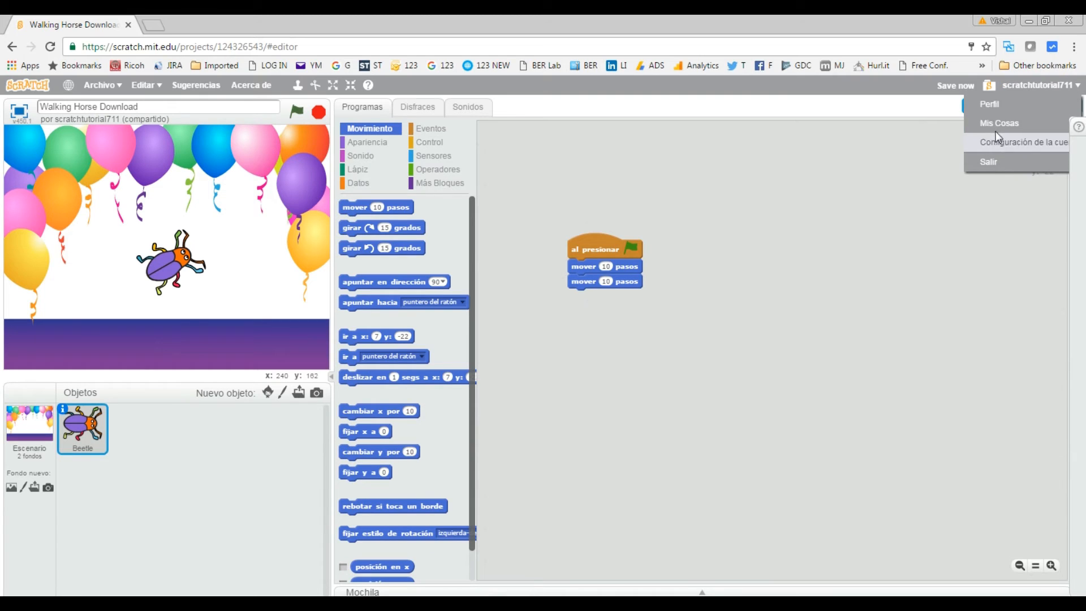
mouse_move(1001, 175)
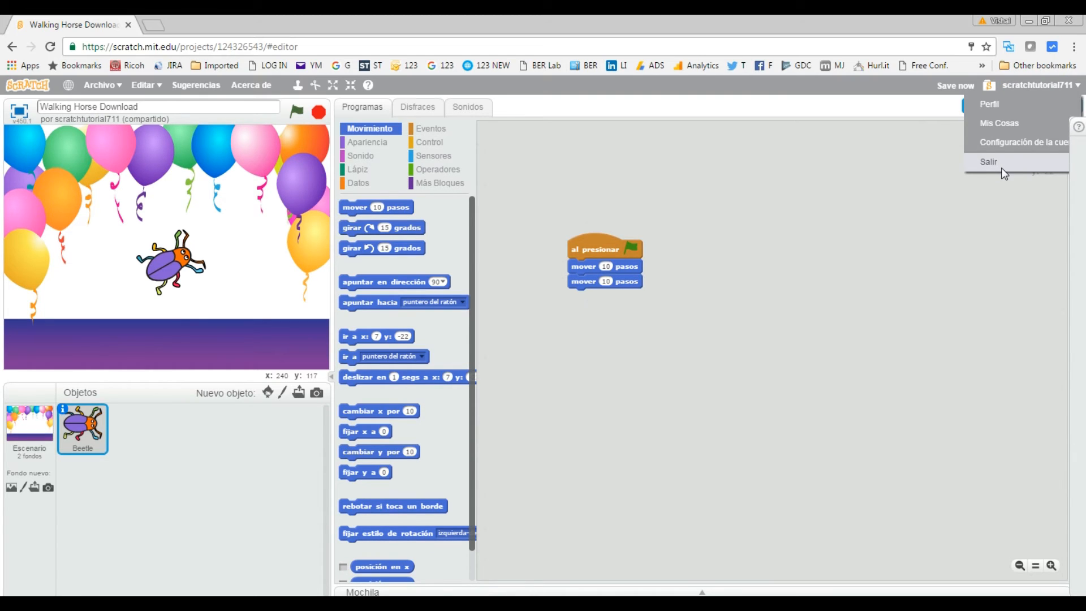
mouse_move(998, 123)
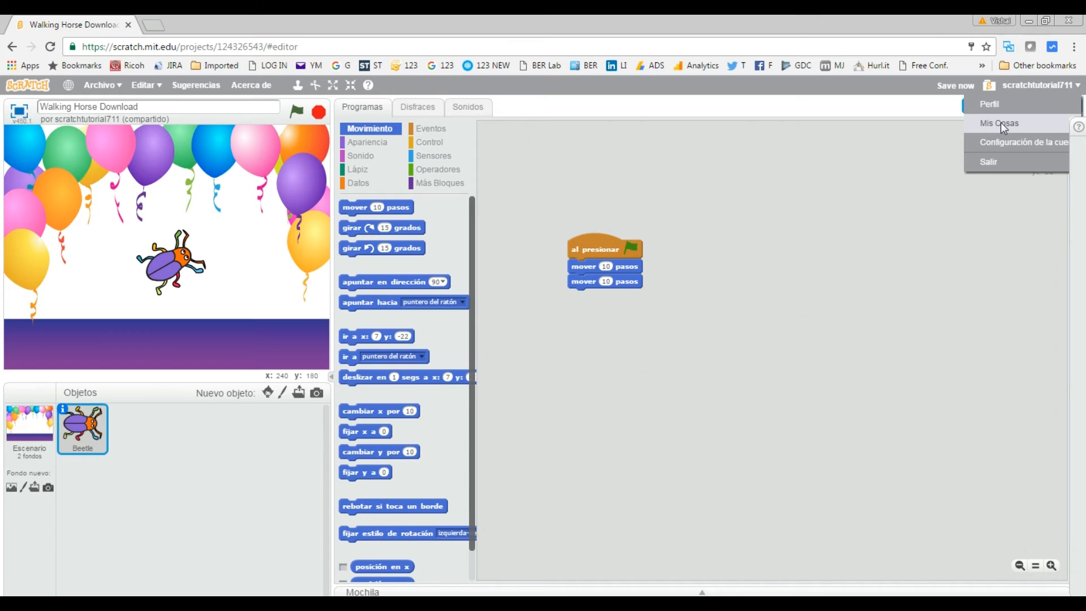
click(999, 123)
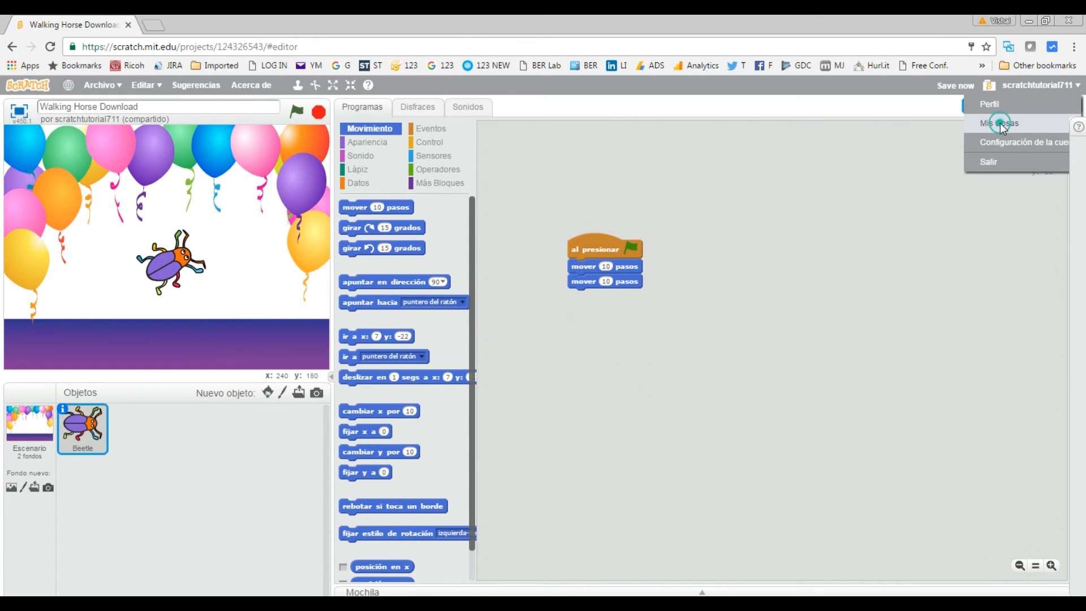
click(999, 123)
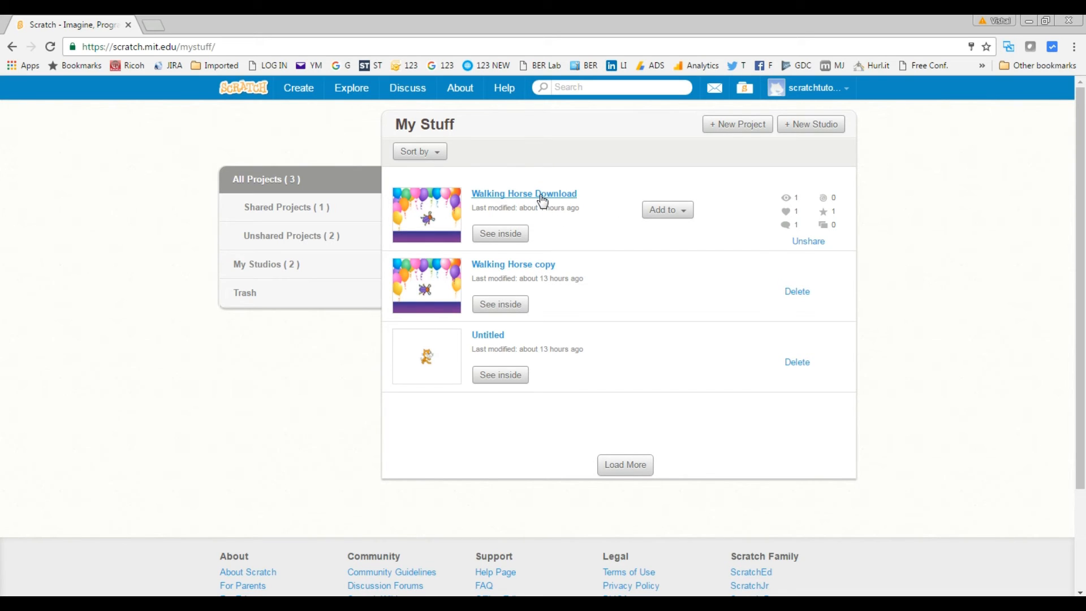
Reopen Walking Horse Download in the editor, now shown with English labels
click(523, 193)
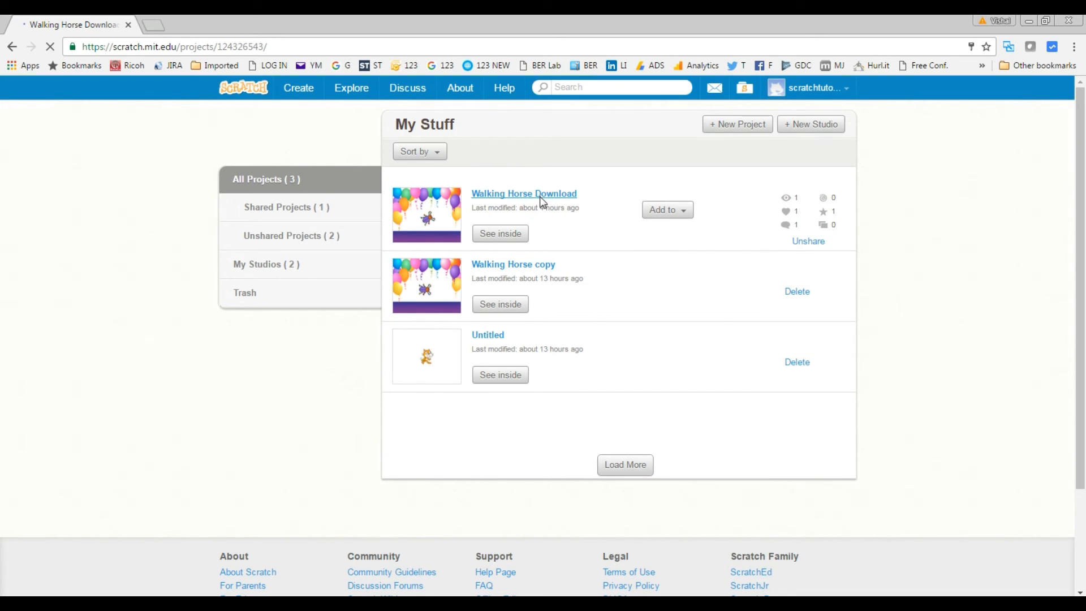
click(523, 194)
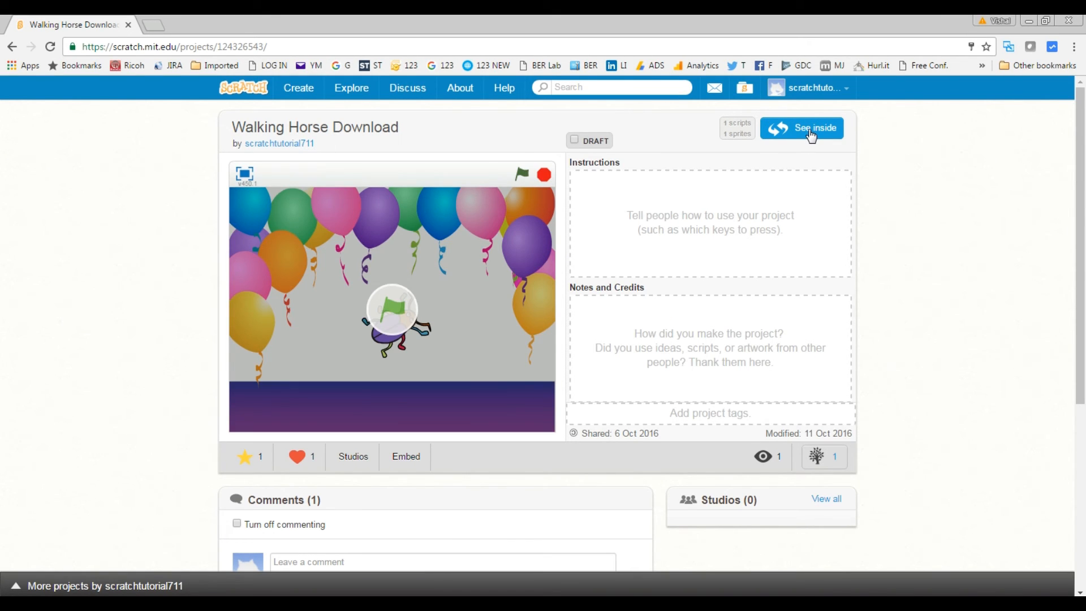
click(801, 128)
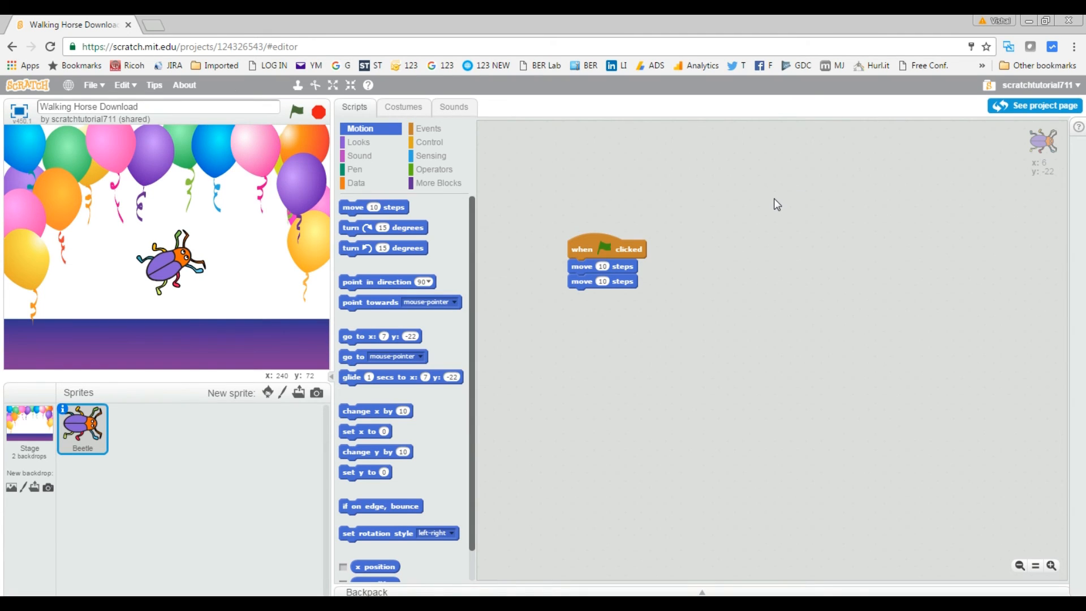
mouse_move(281, 154)
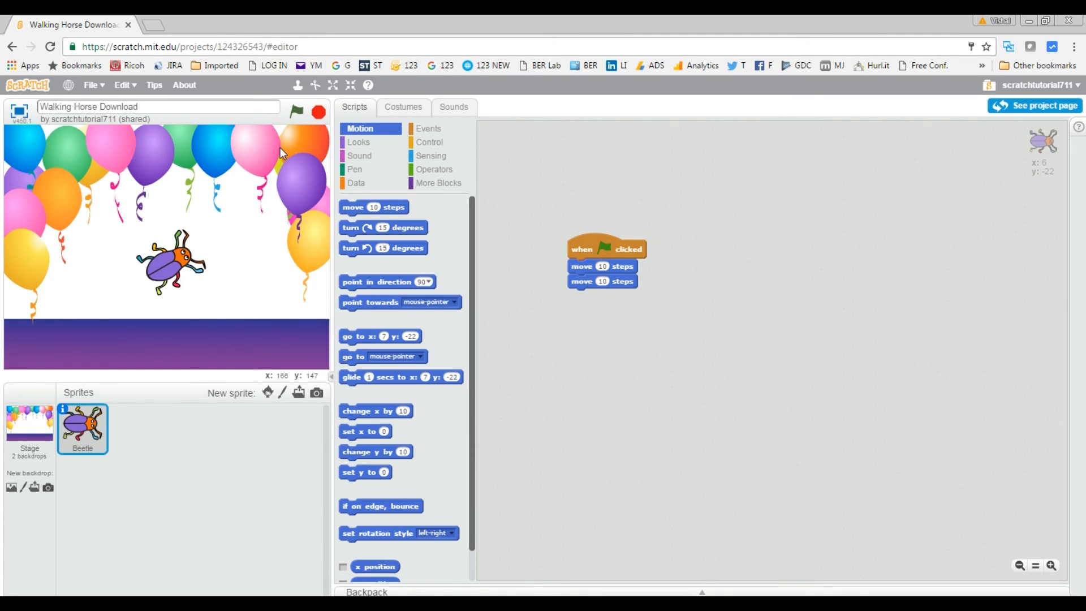
Choose Asturianu from the language list, relabelling the script in Asturian
click(68, 85)
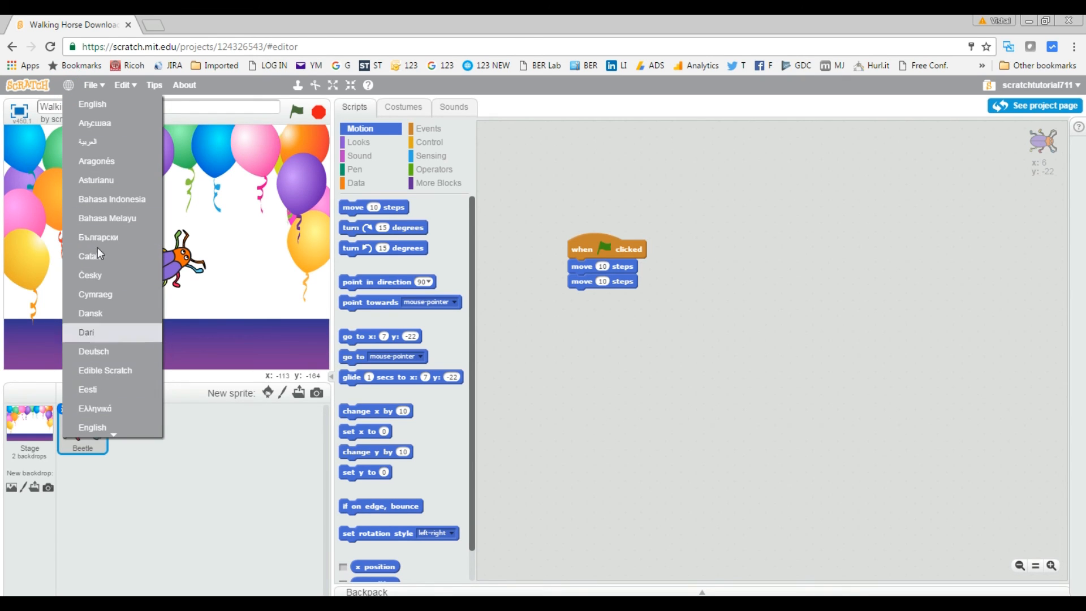
click(95, 179)
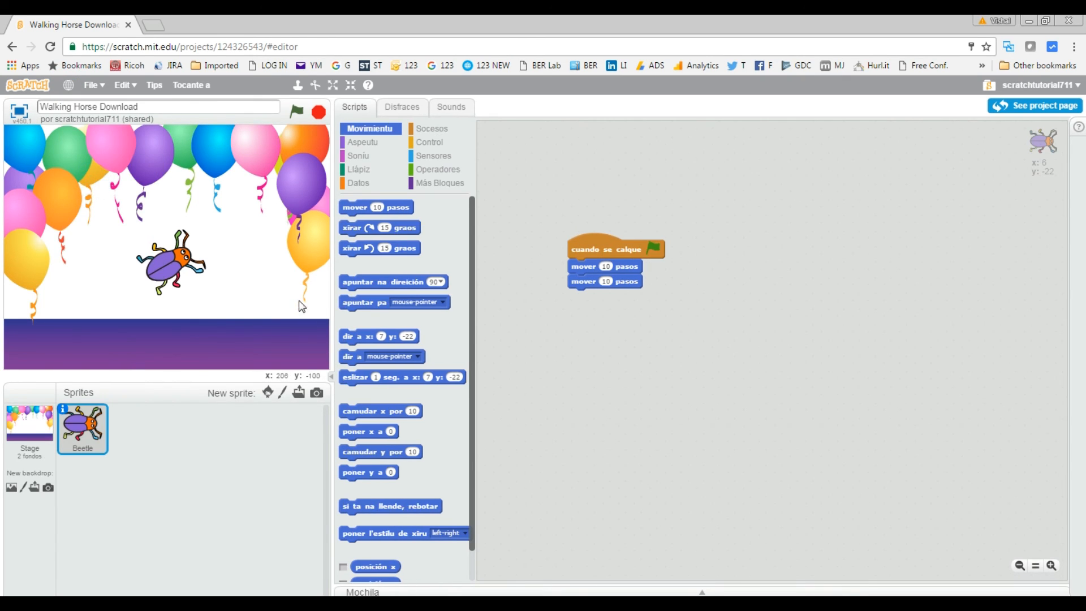